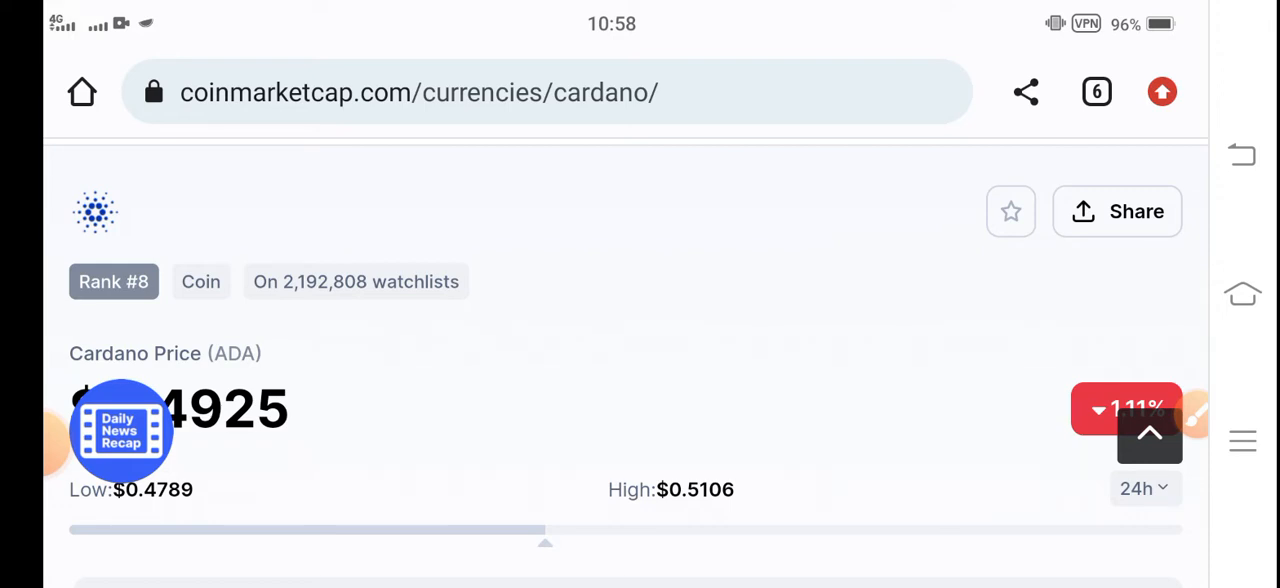
- Scroll the Cardano page to show ADA at $0.4925, down 1.11%, range $0.4789–$0.5106
scroll("down", 3)
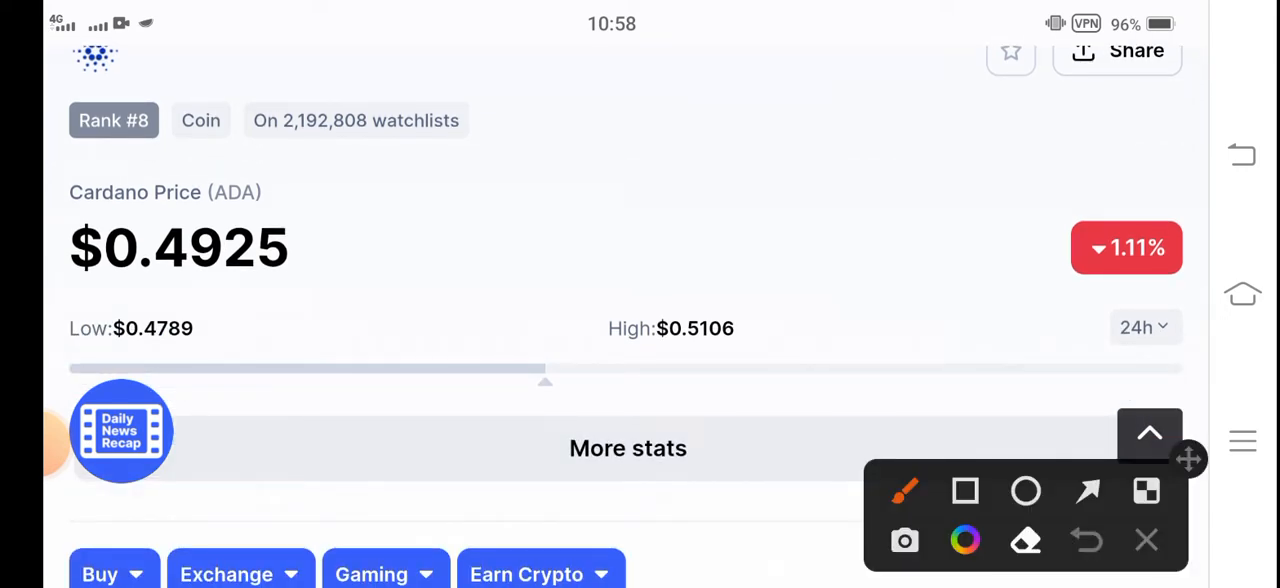
- Draw a red box around the $0.4925 price and an arrow at the 1.11% drop
left_click(965, 491)
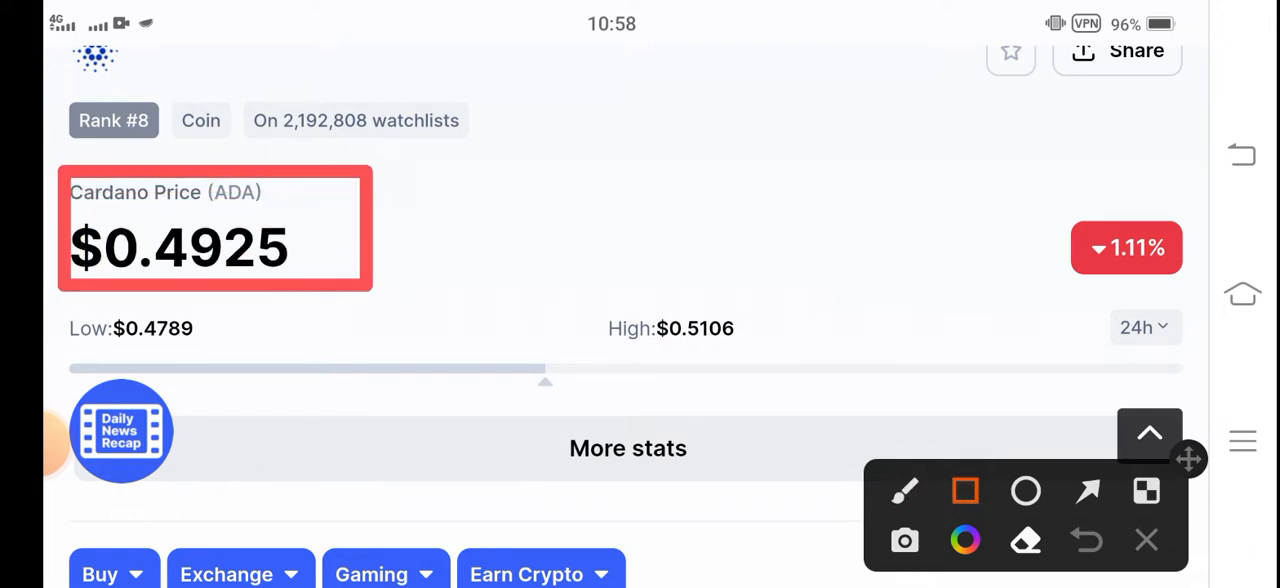
left_click(1086, 491)
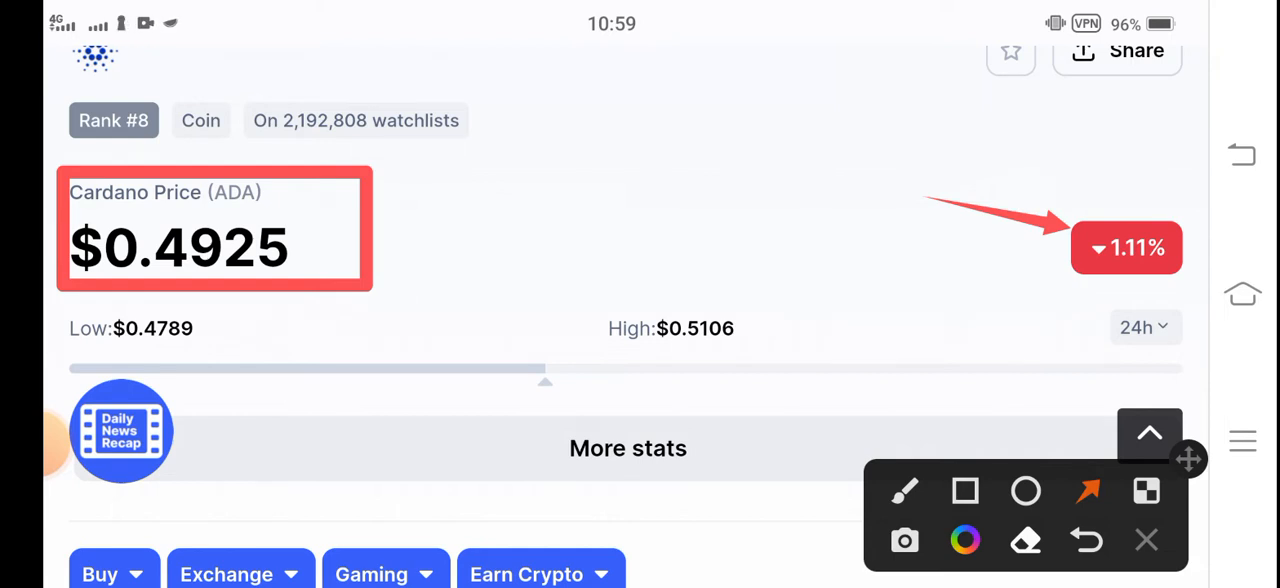
left_click_drag(704, 540, 704, 375)
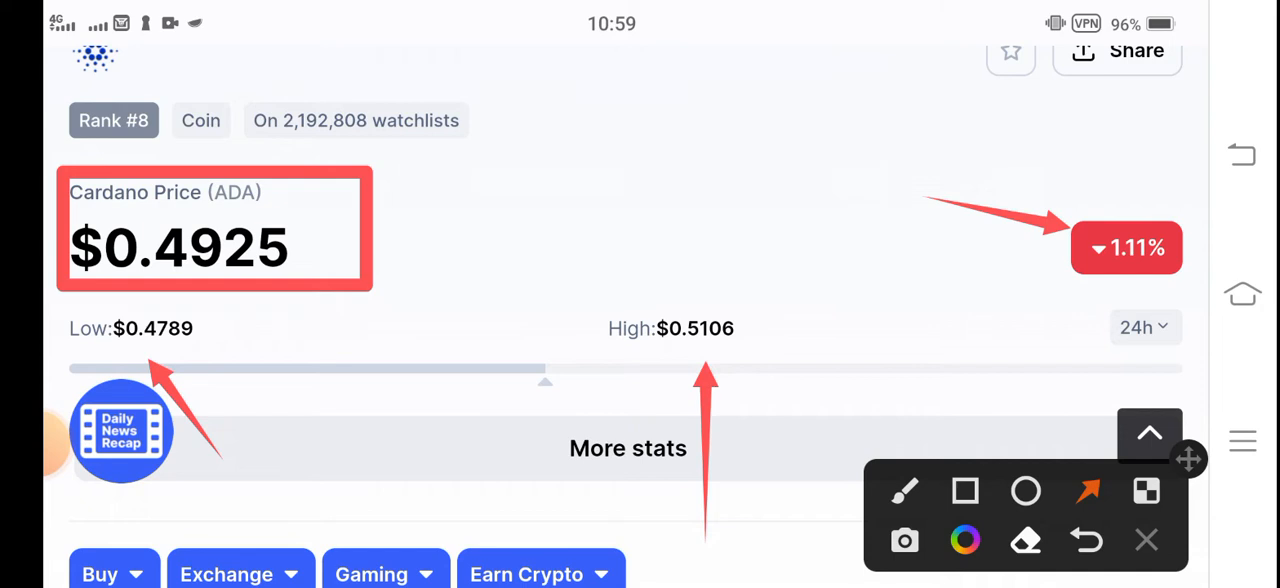
- Scroll to ADA Price Statistics showing $796,914,443.68 volume and rank #8
scroll("down", 3)
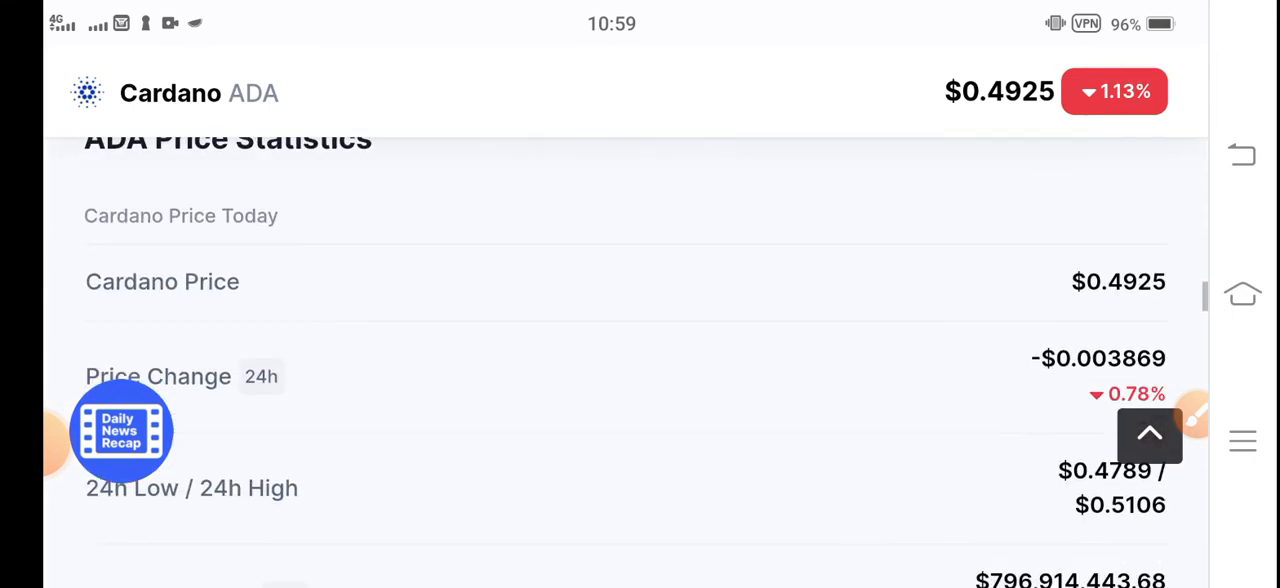
scroll("down", 3)
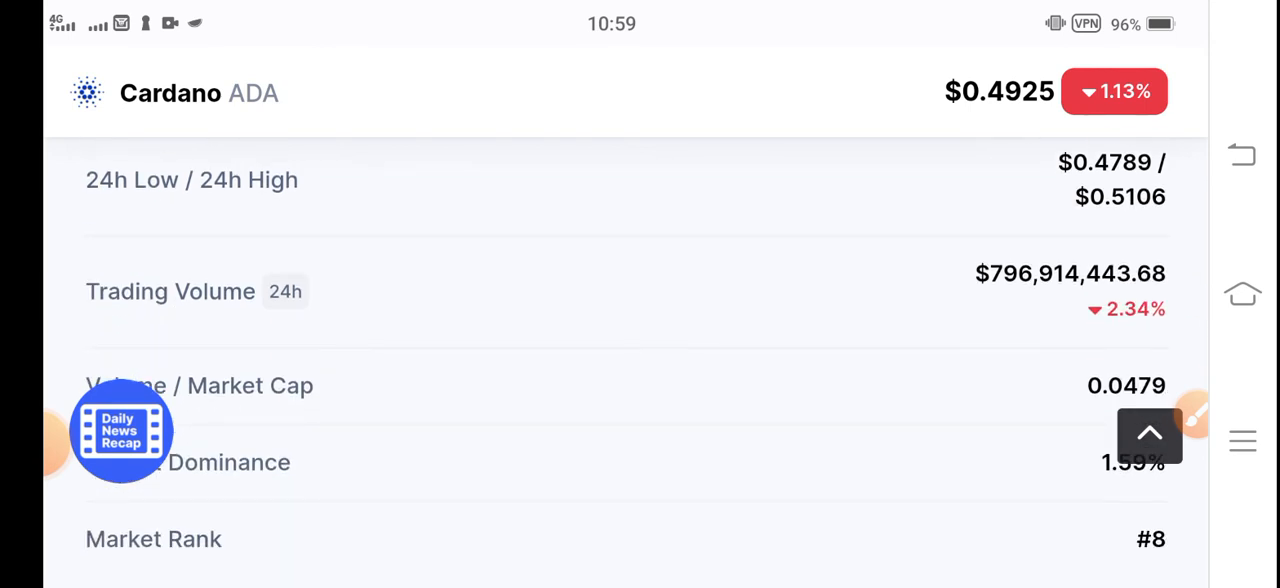